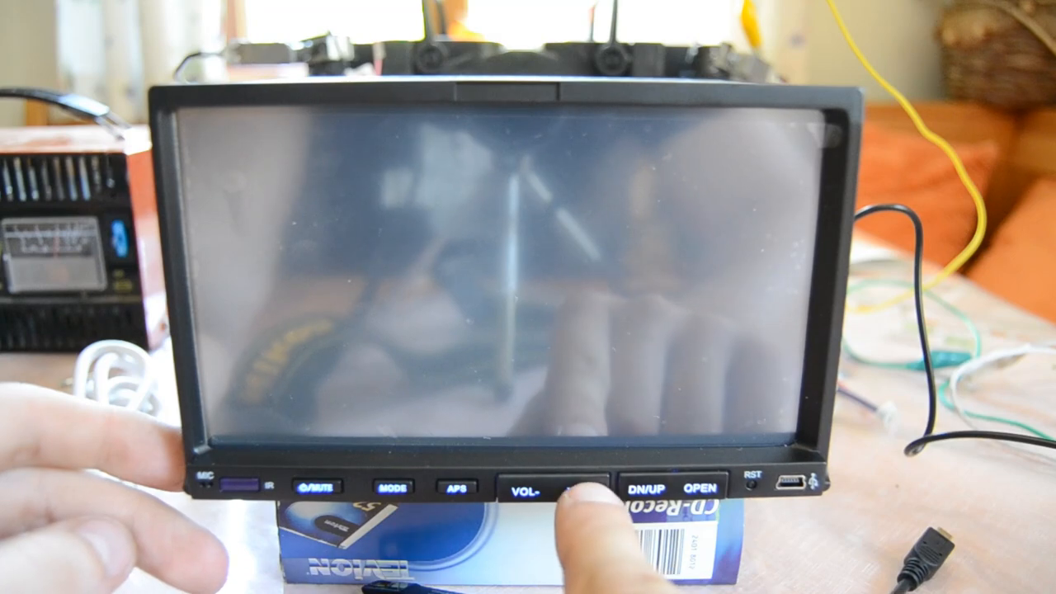
Lower the head unit volume so the on-screen bar shows level 10.
{"action": "left_click", "coordinate": [528, 492]}
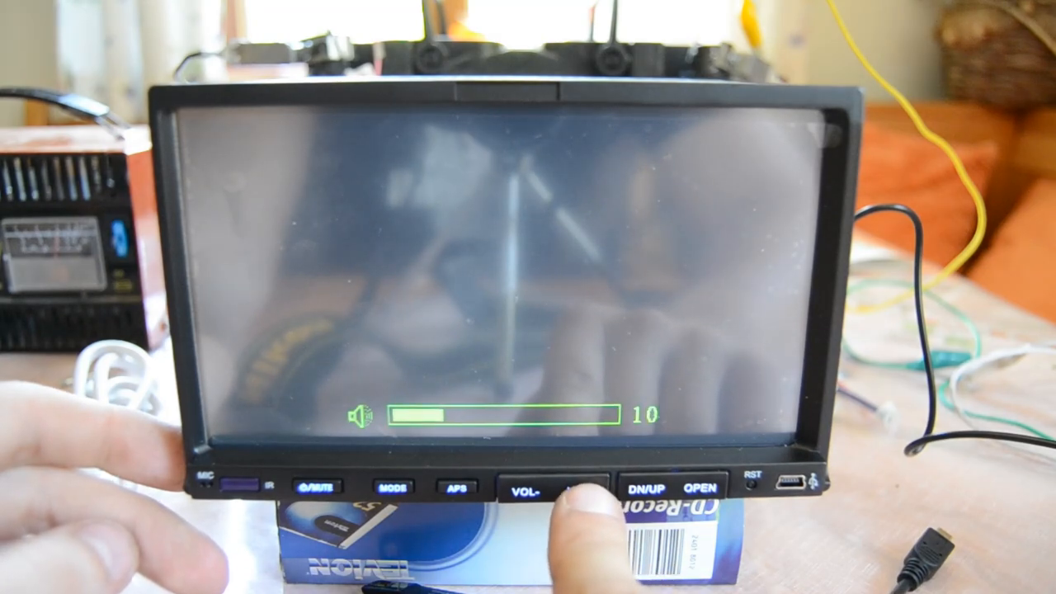